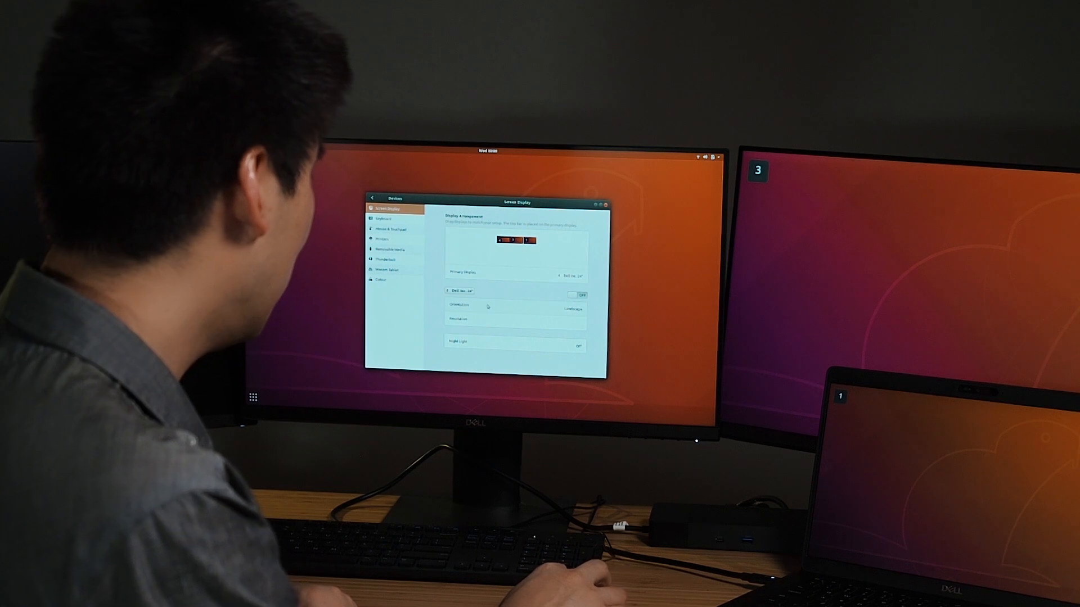
Step: Switch on the third external display in the Displays settings
left_click(578, 295)
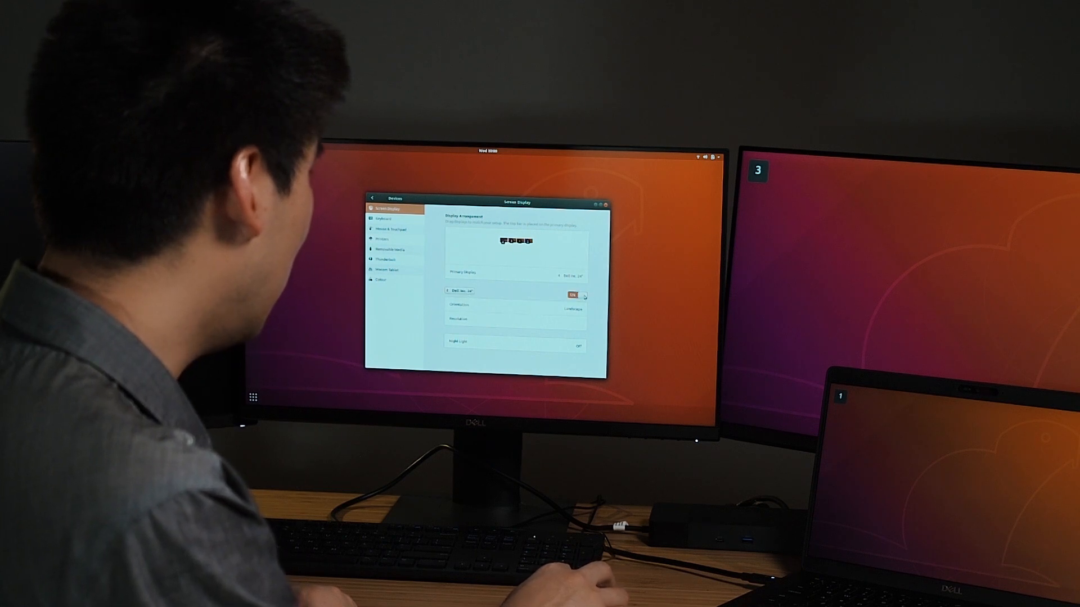